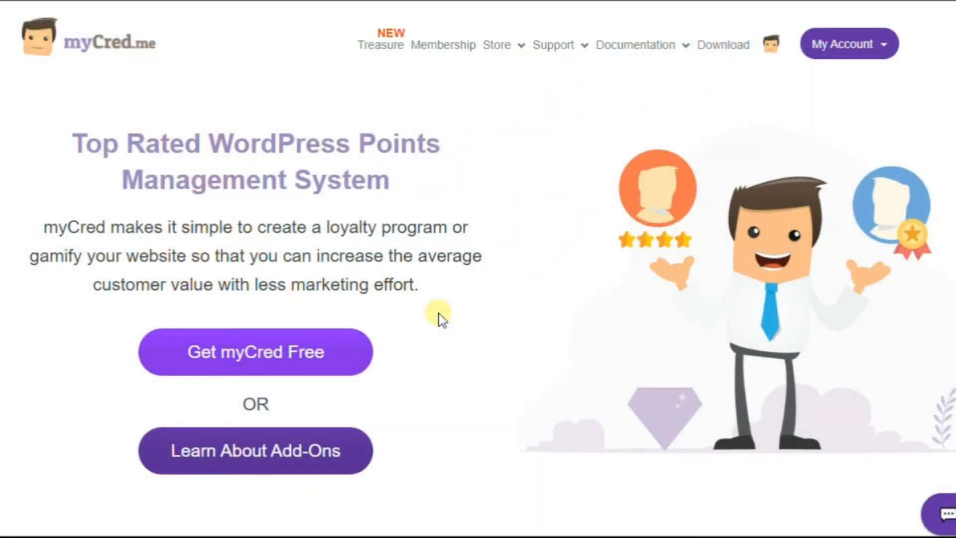
# Search the plugin directory for 'mycred' from Plugins > Add New
pyautogui.scroll(-3)
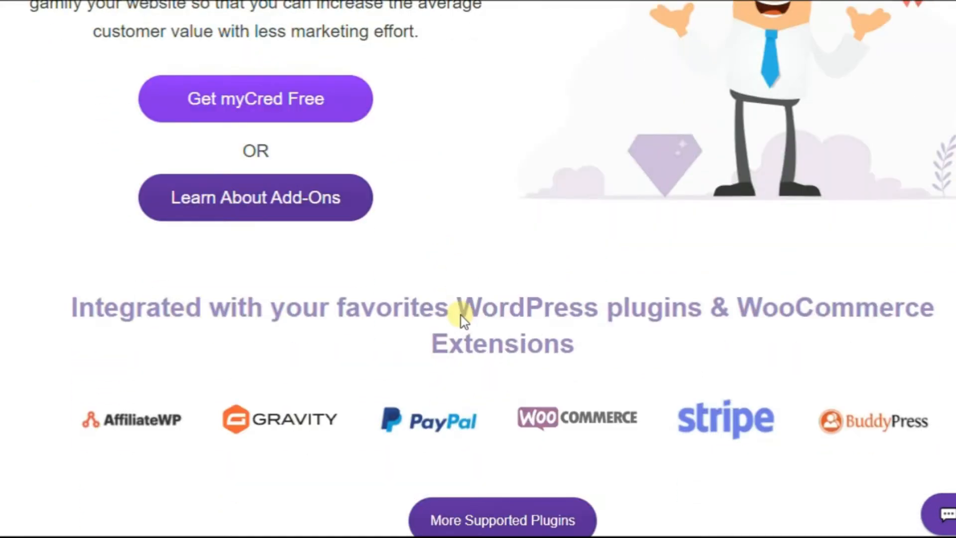
pyautogui.scroll(-3)
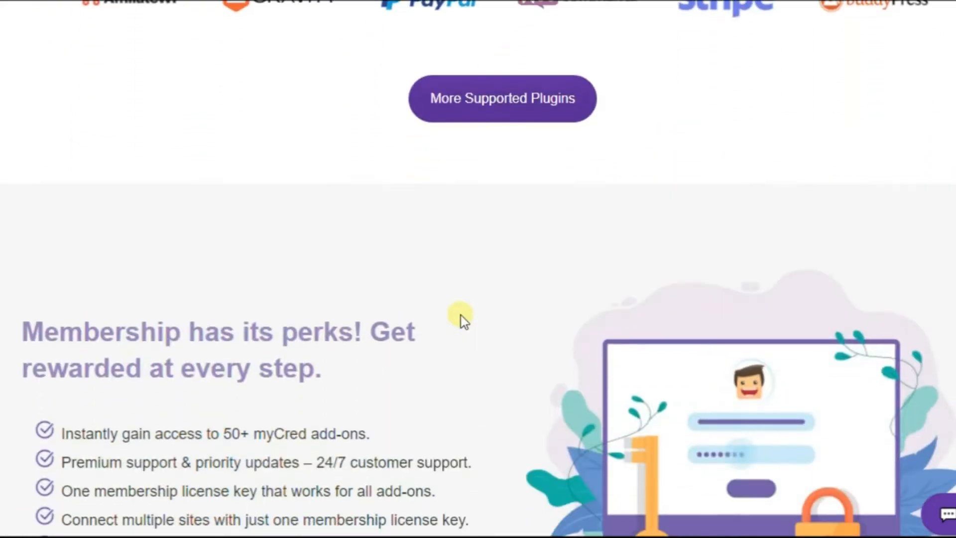
pyautogui.scroll(-3)
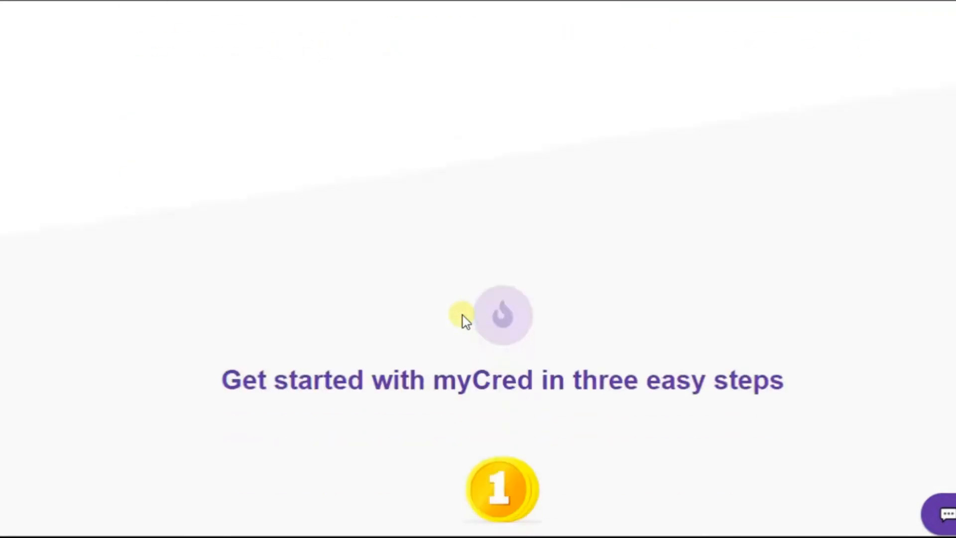
pyautogui.scroll(-3)
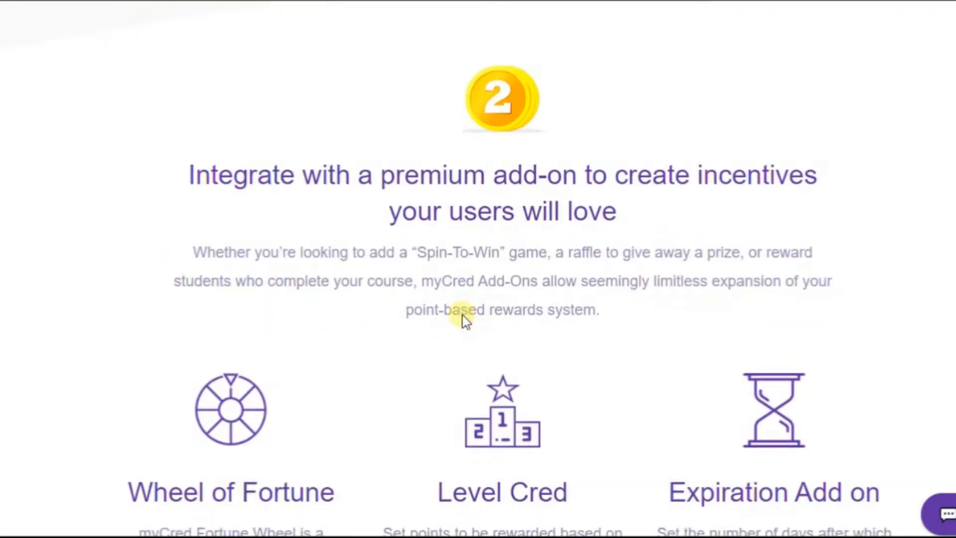
pyautogui.scroll(-3)
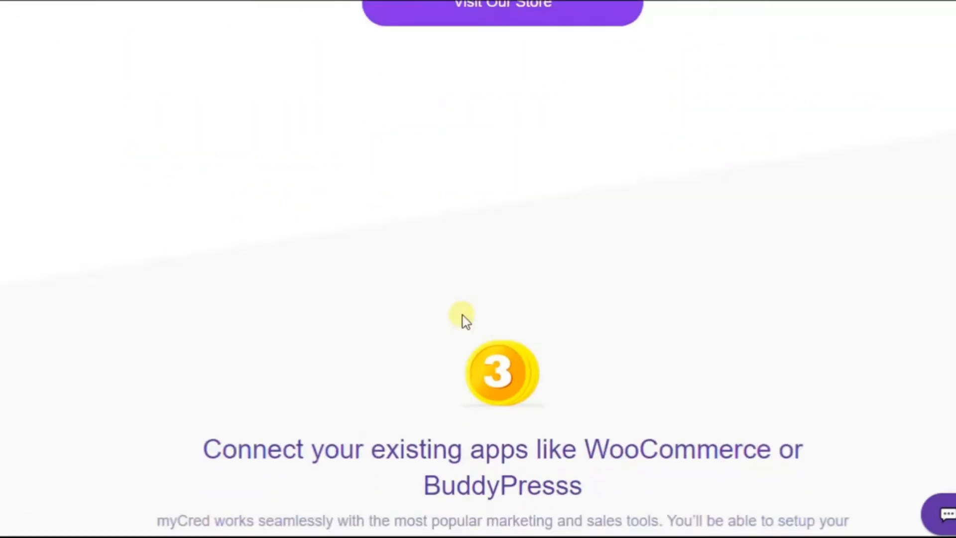
pyautogui.scroll(-3)
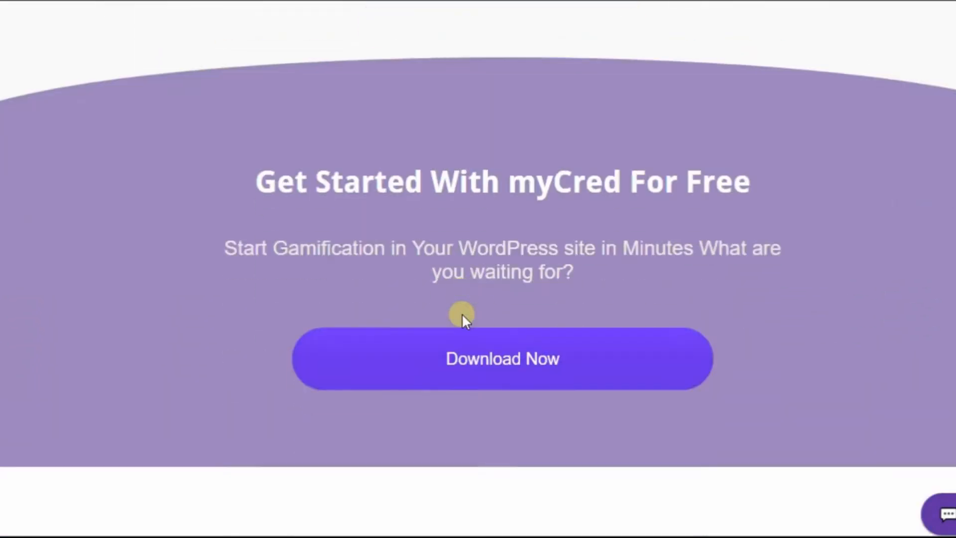
pyautogui.scroll(-3)
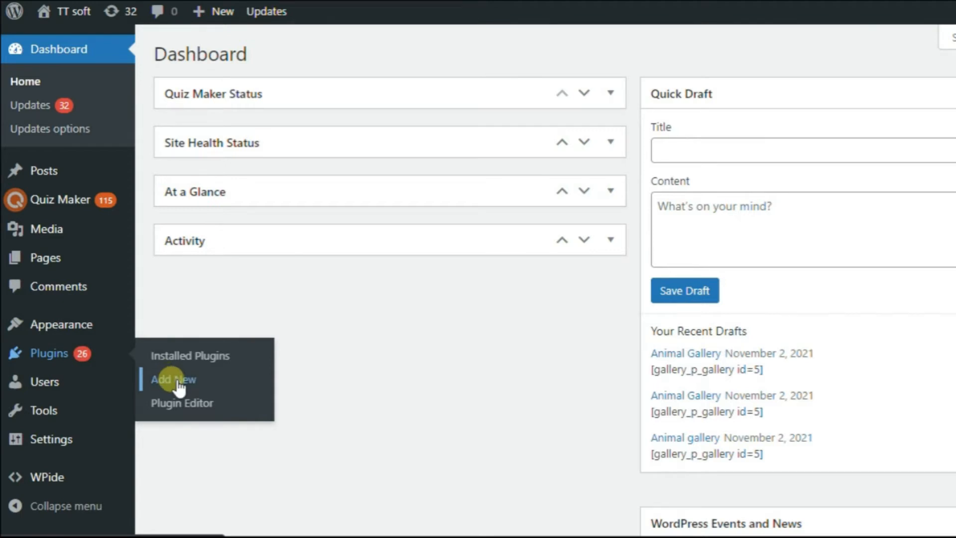
pyautogui.click(173, 381)
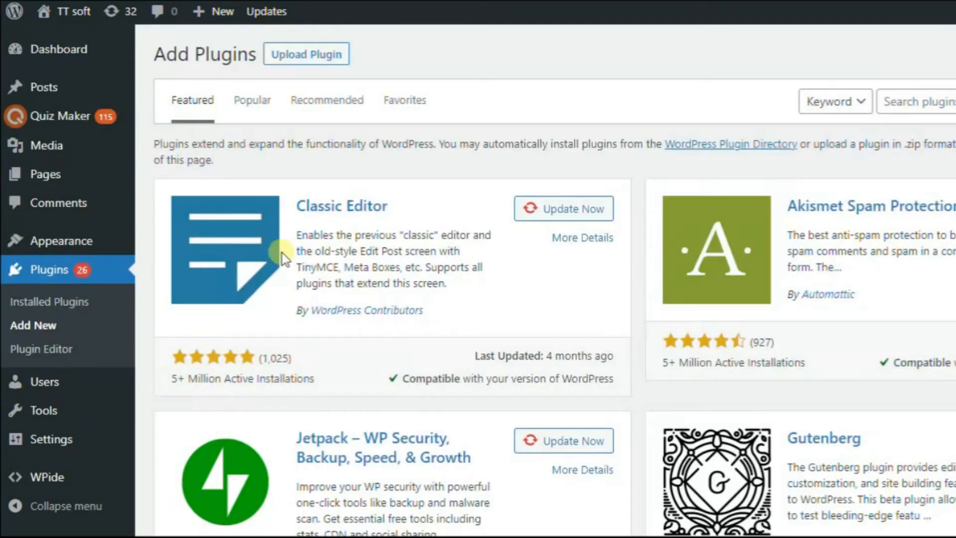
pyautogui.write('mycred')
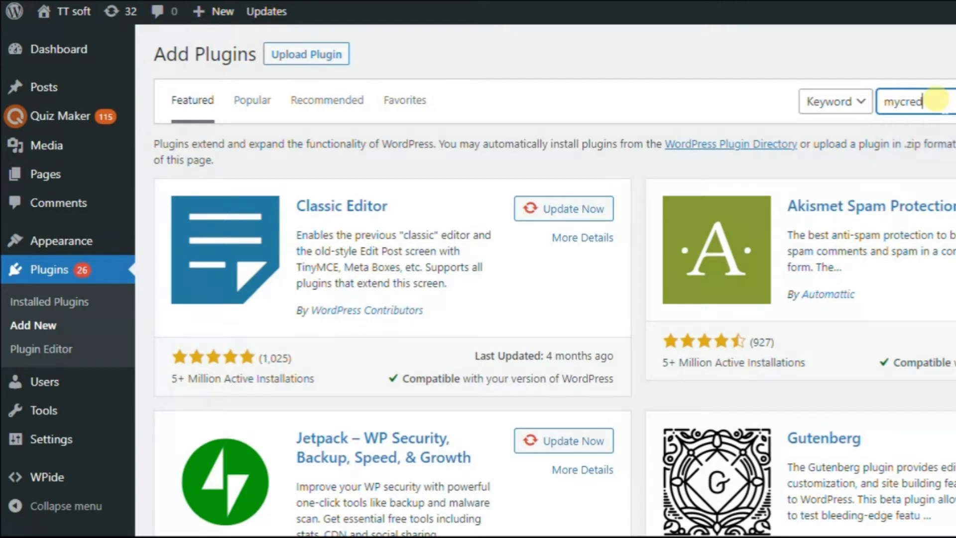
pyautogui.press('Enter')
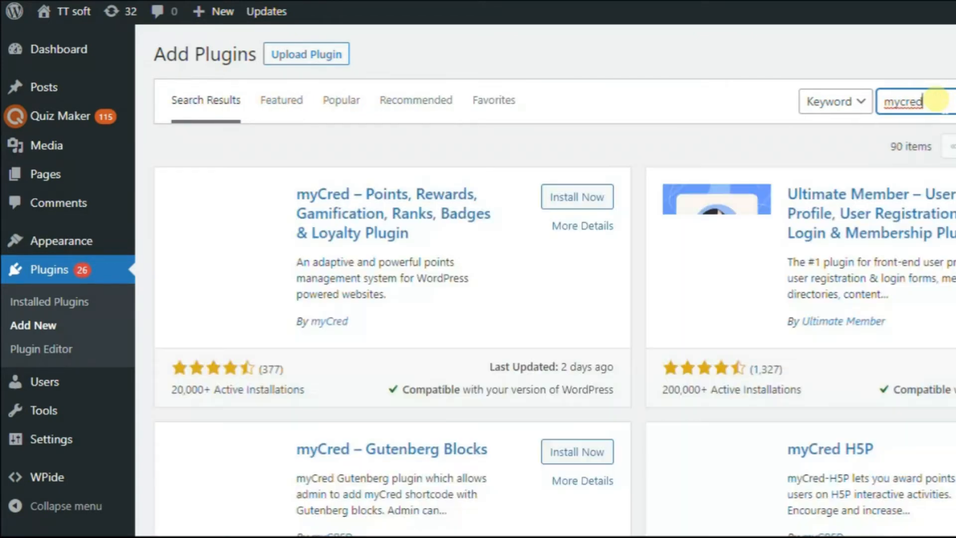
# Install the myCred points plugin and activate it
pyautogui.click(578, 196)
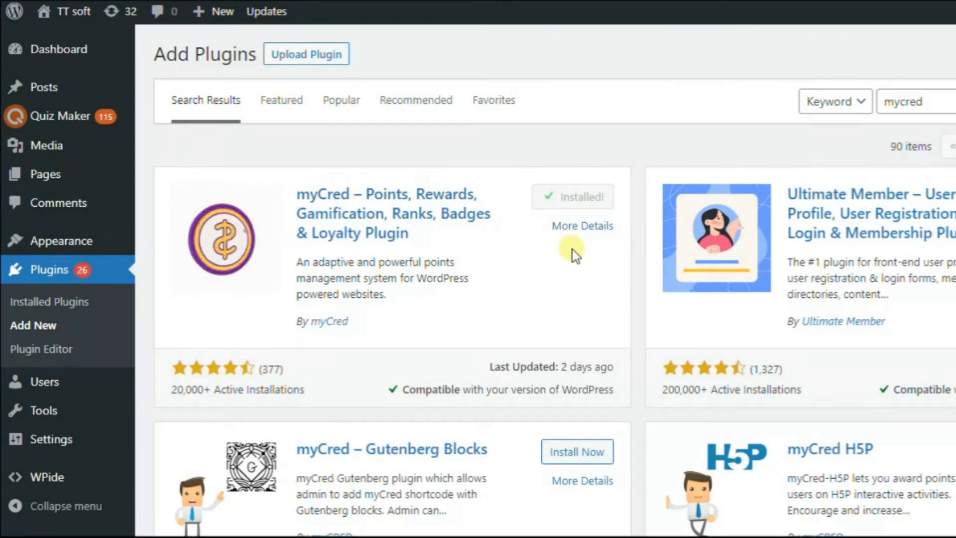
pyautogui.click(585, 196)
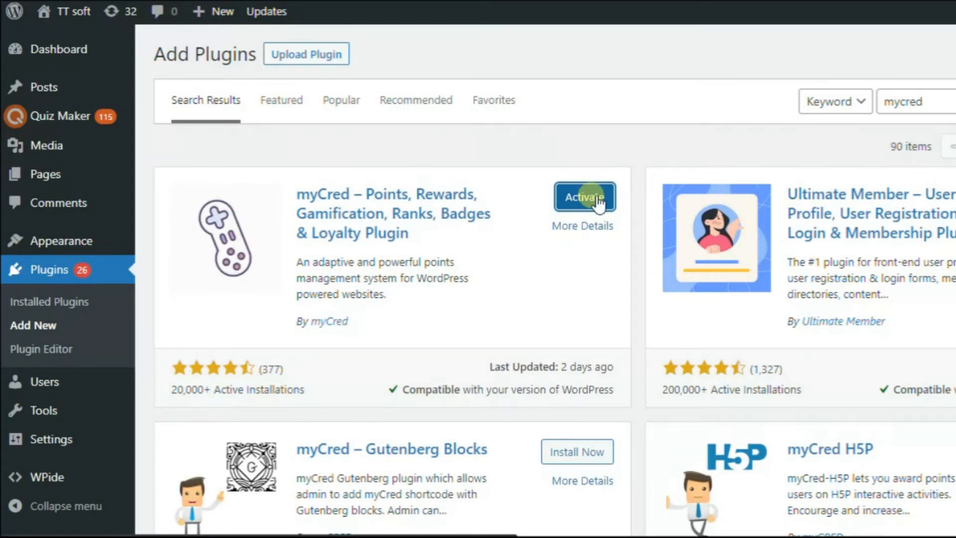
pyautogui.click(586, 198)
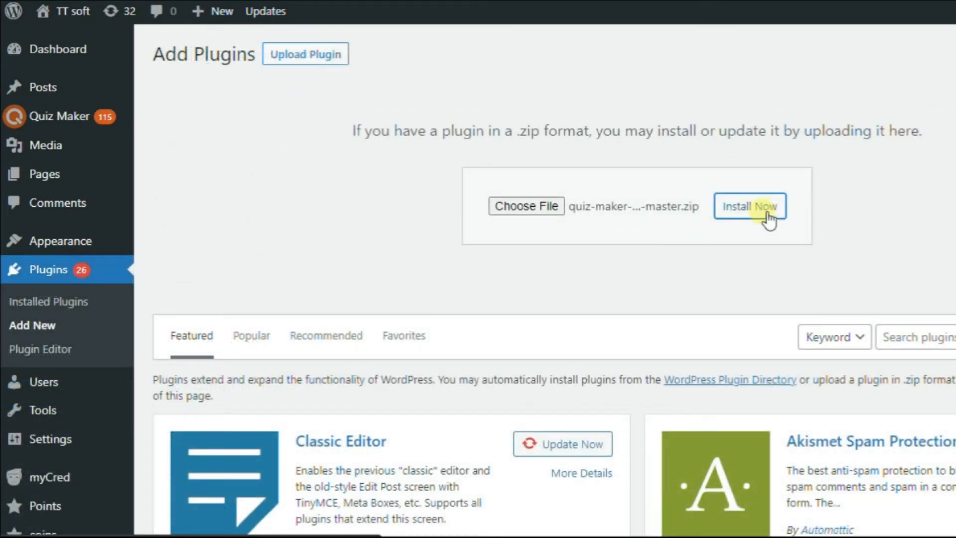
# Install the Quiz Maker myCred add-on from quiz-maker-mycred-master.zip and activate it
pyautogui.click(751, 207)
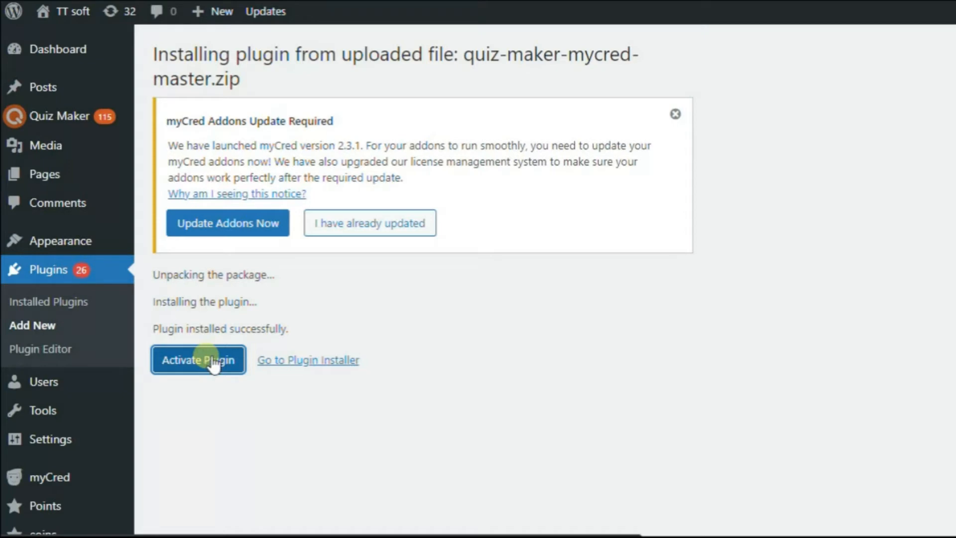
pyautogui.click(198, 361)
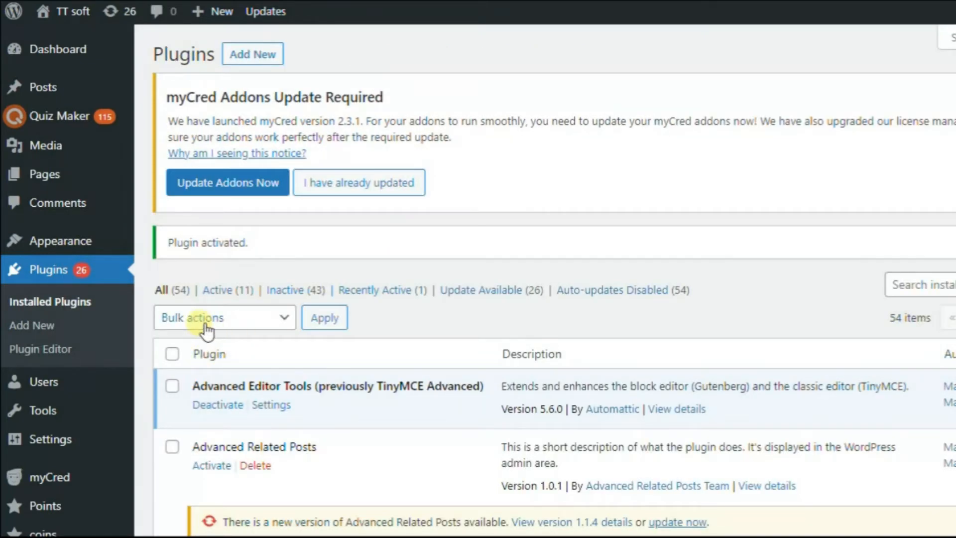
pyautogui.moveTo(60, 115)
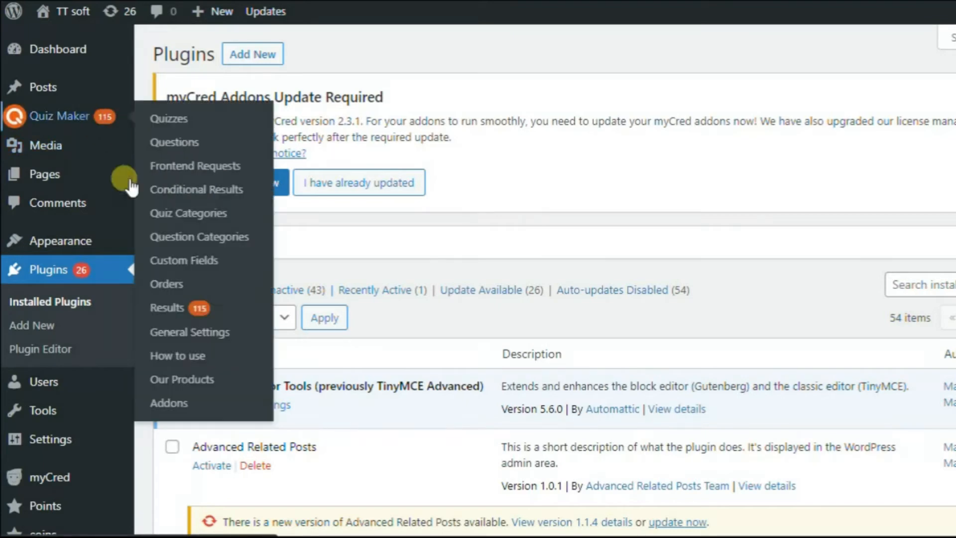
pyautogui.moveTo(174, 344)
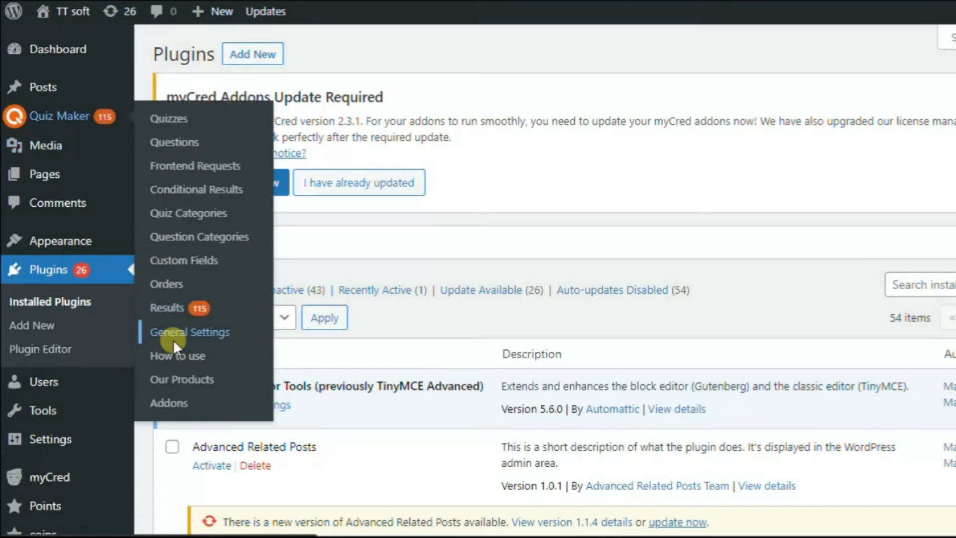
# Show the MyCred section on Quiz Maker's General Settings Integrations tab
pyautogui.click(190, 333)
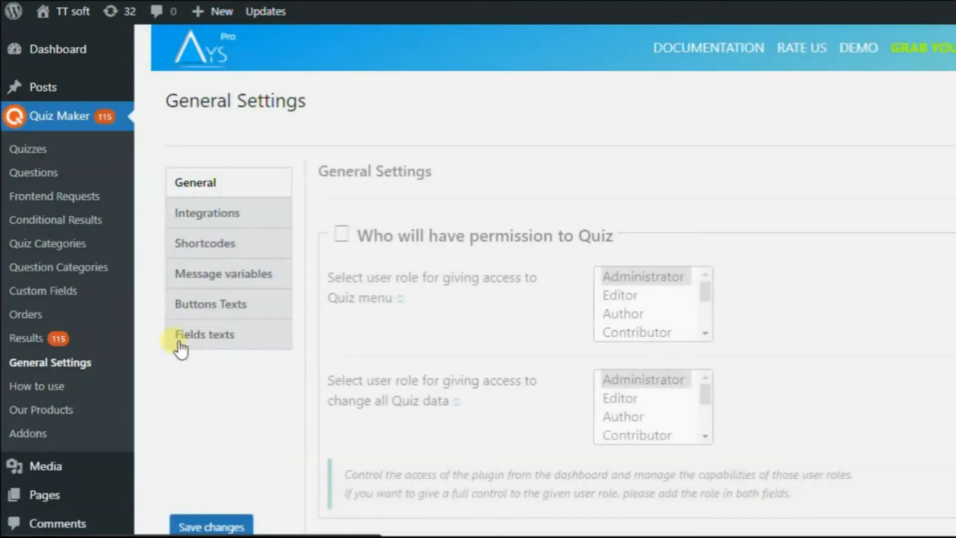
pyautogui.click(207, 213)
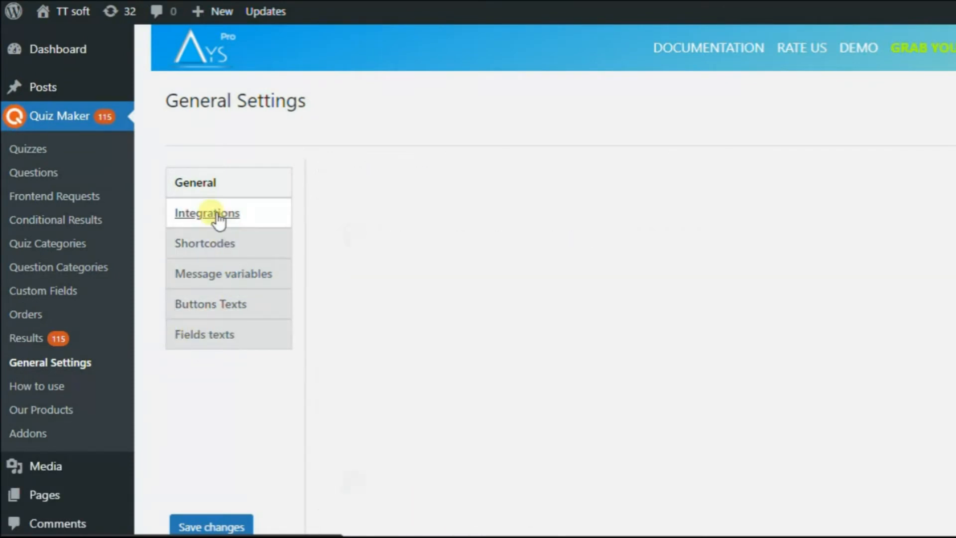
pyautogui.click(207, 213)
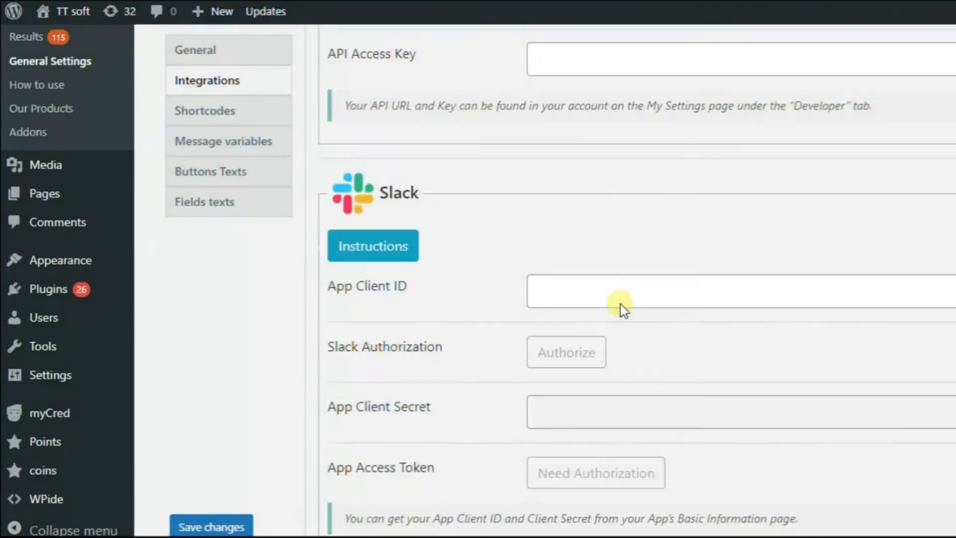
pyautogui.scroll(-3)
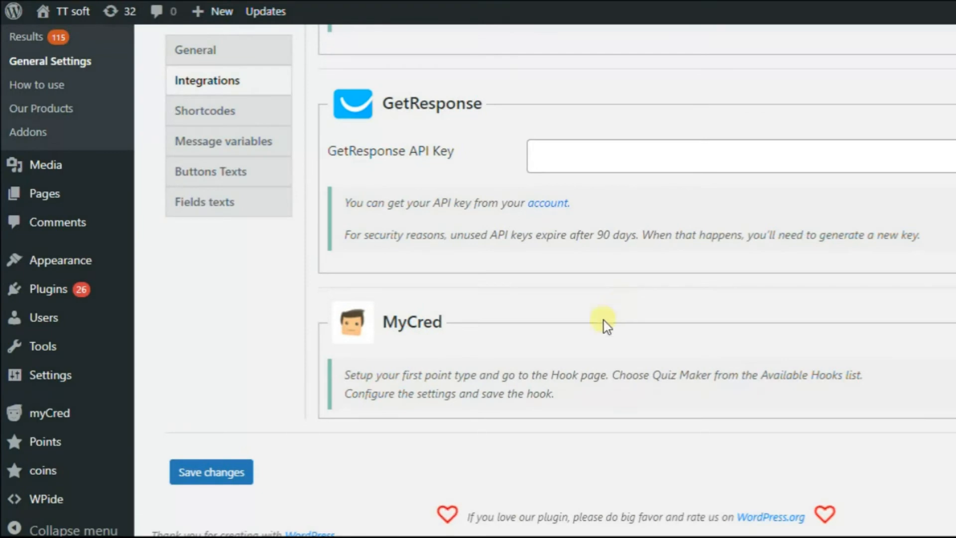
pyautogui.moveTo(358, 365)
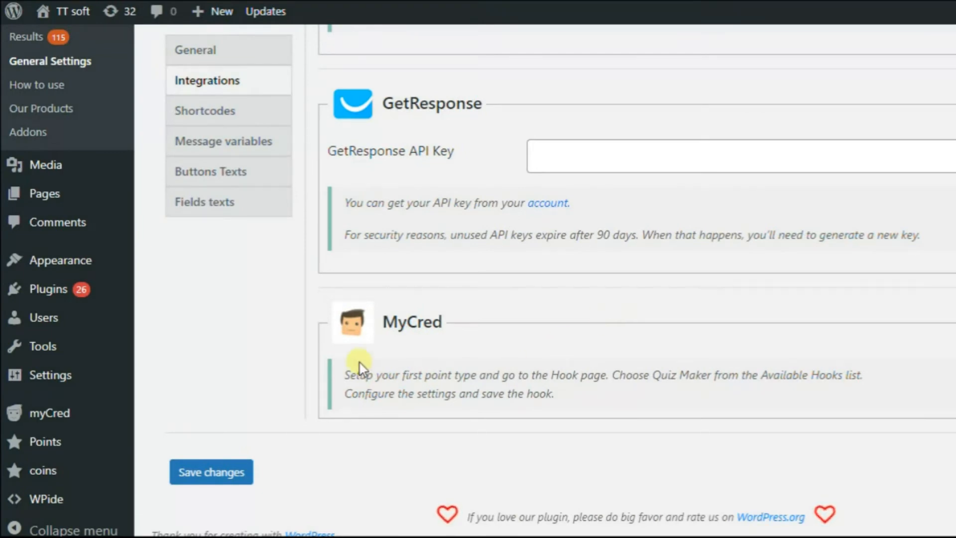
pyautogui.moveTo(50, 441)
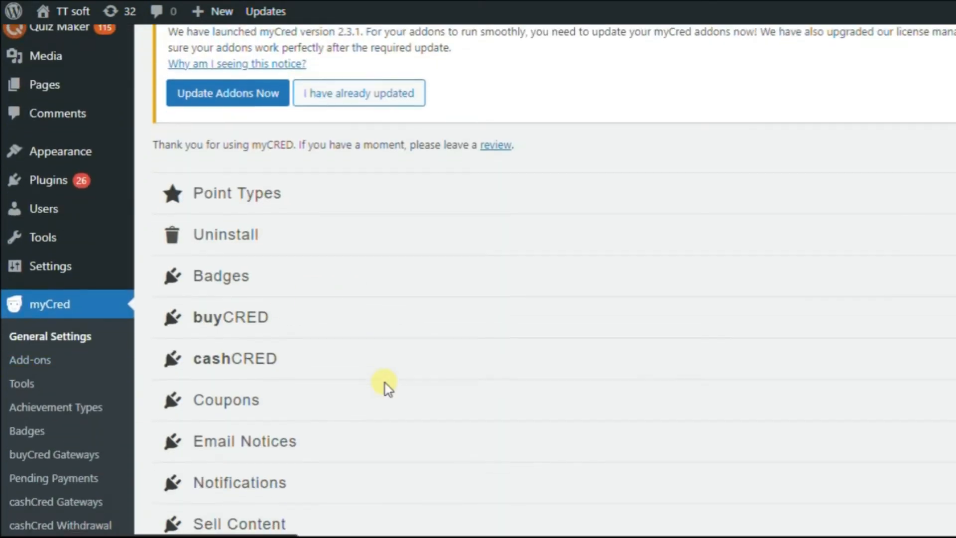
# Enter a new point type with meta key coin_default, singular coin and plural coins
pyautogui.scroll(-3)
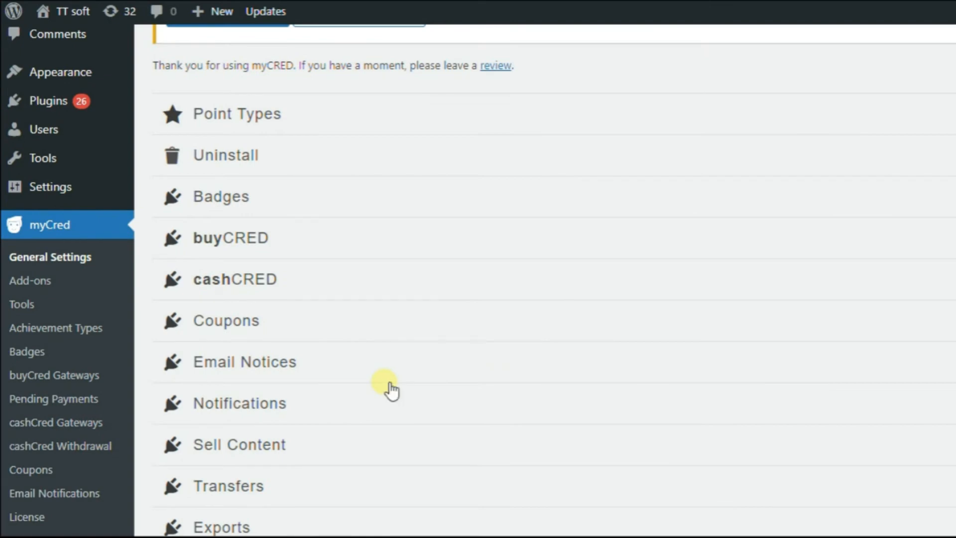
pyautogui.click(235, 114)
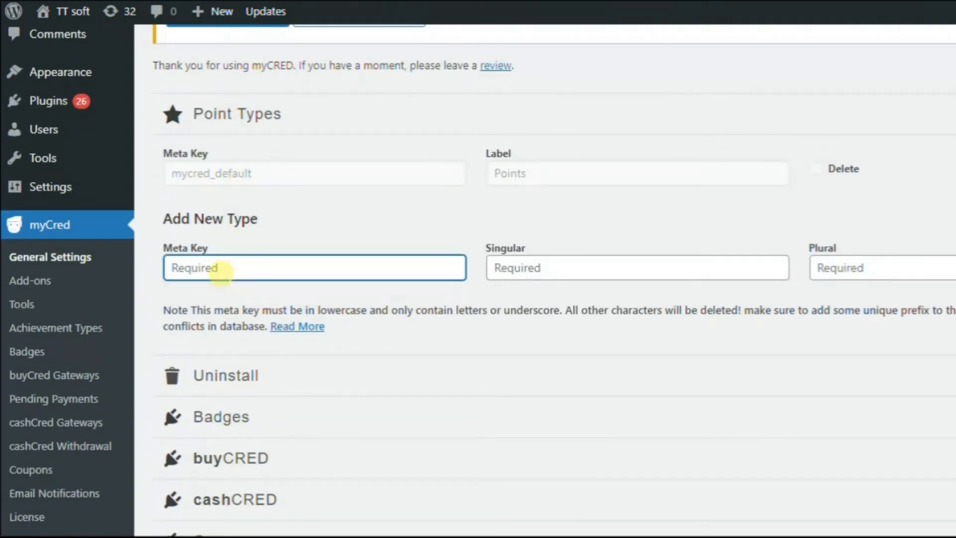
pyautogui.write('coin')
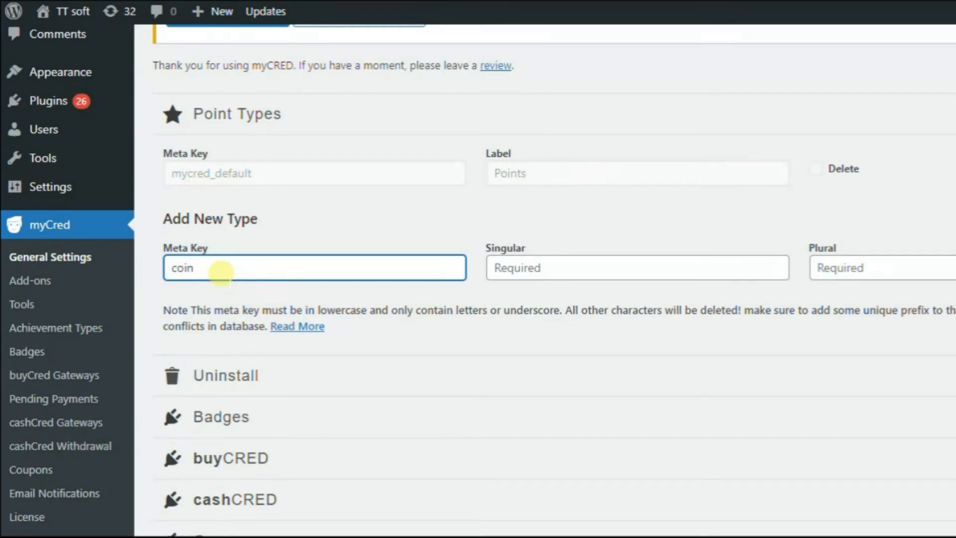
pyautogui.write('_default')
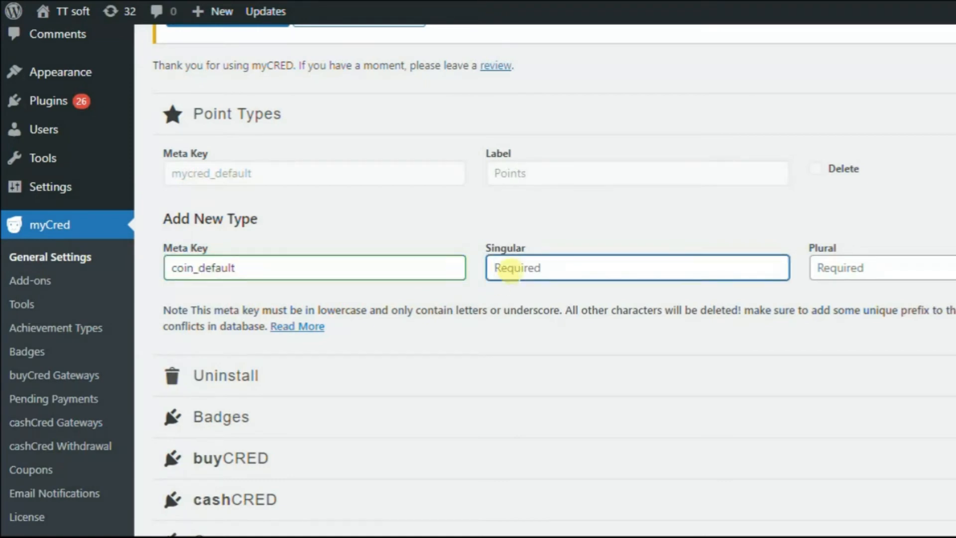
pyautogui.write('coi')
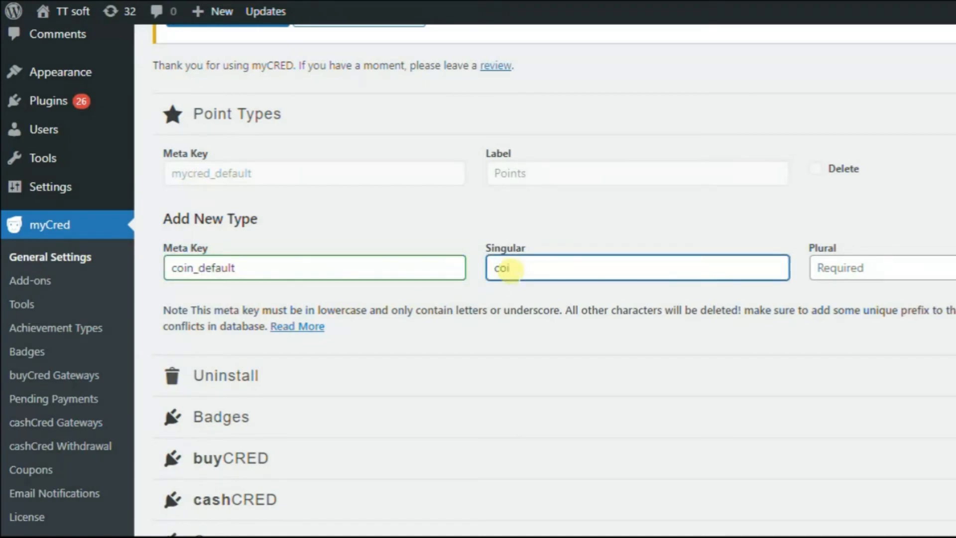
pyautogui.write('n')
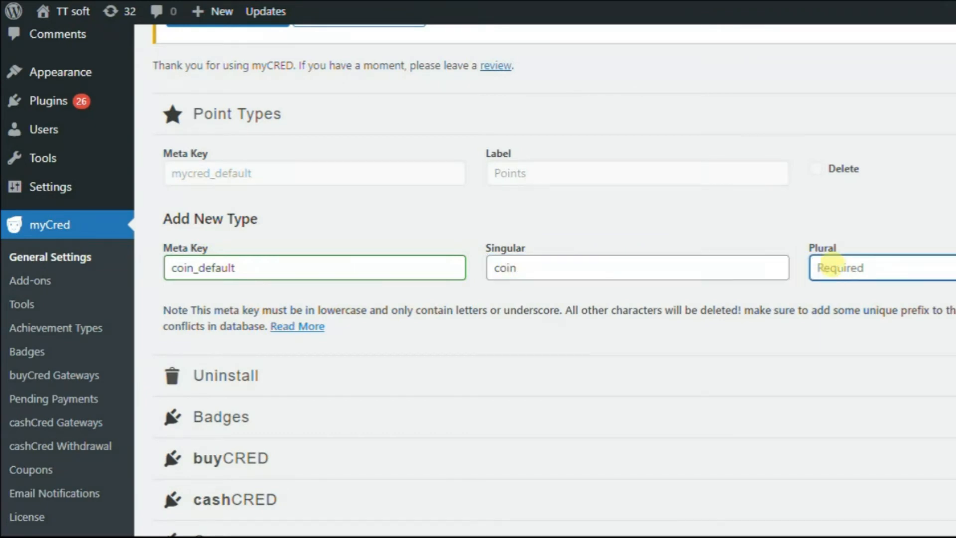
pyautogui.write('coins')
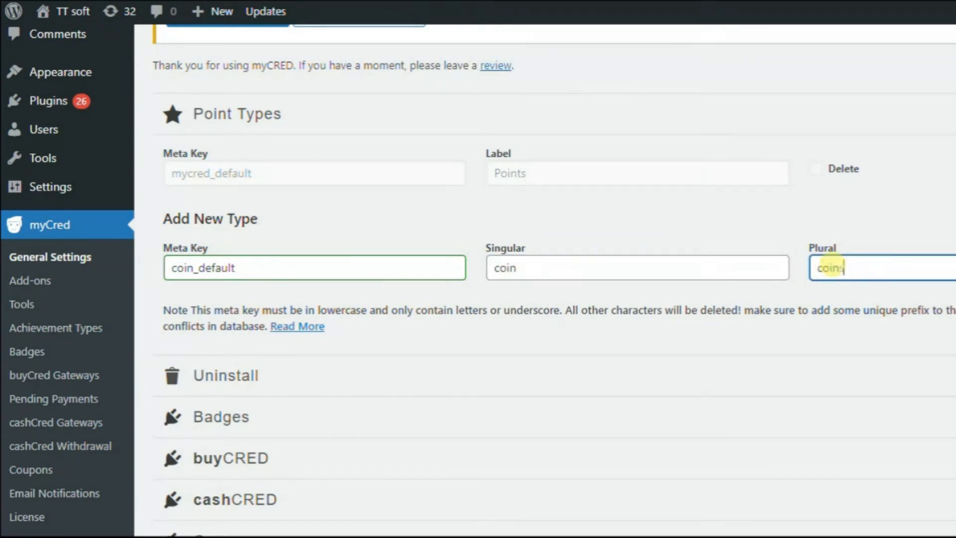
# Save the new coin point type with Update Settings
pyautogui.scroll(-3)
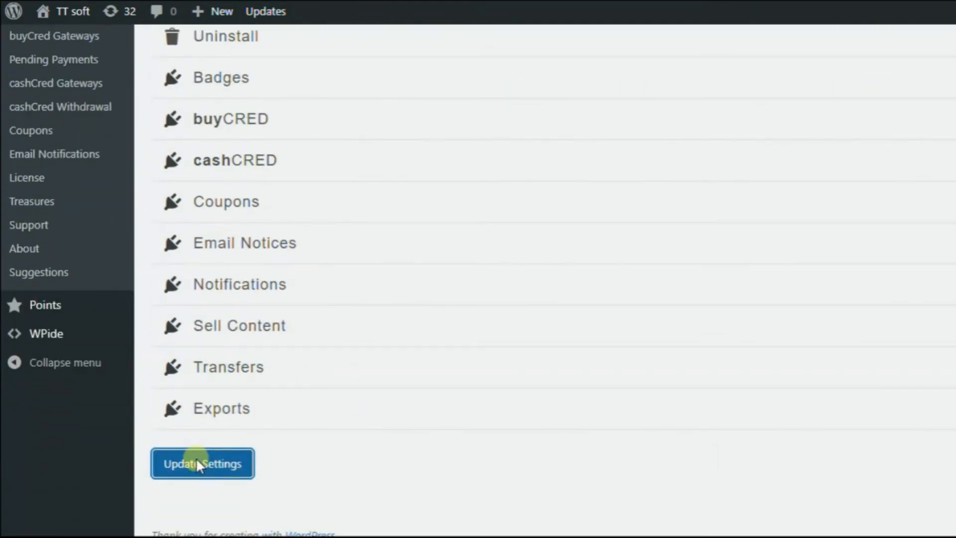
pyautogui.click(203, 463)
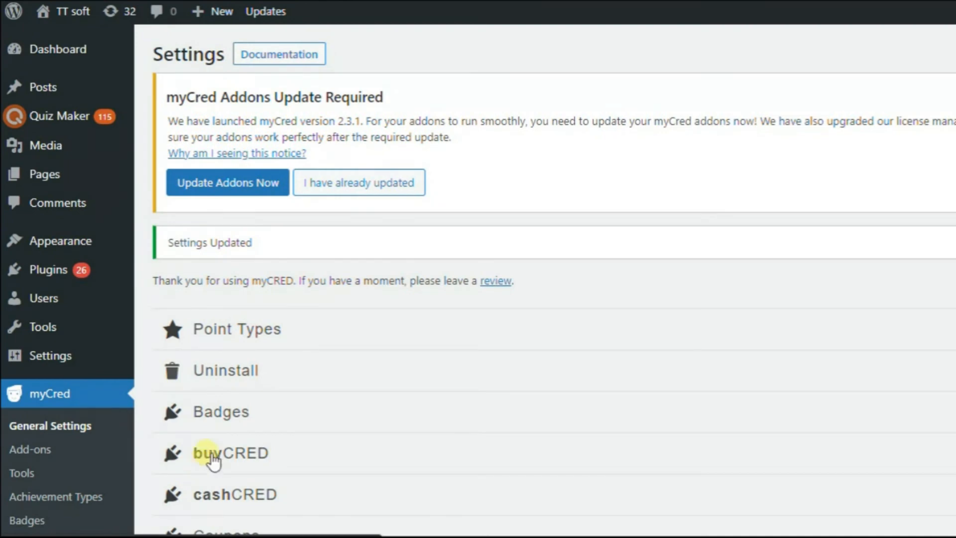
pyautogui.scroll(-3)
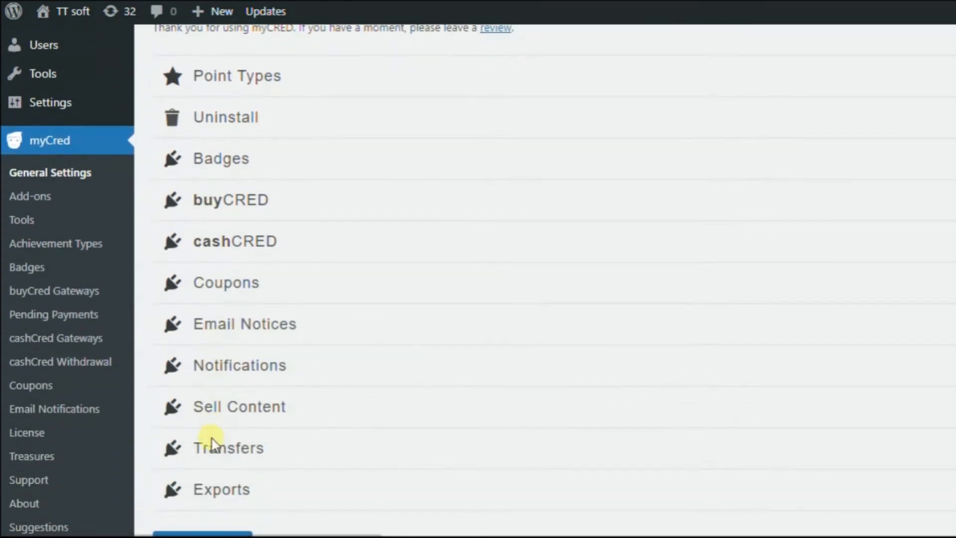
pyautogui.scroll(-3)
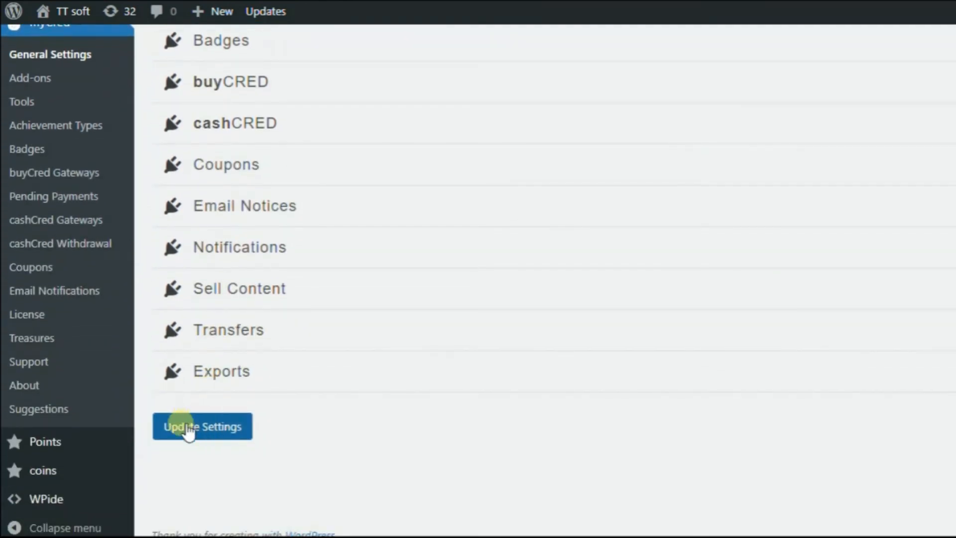
pyautogui.moveTo(45, 475)
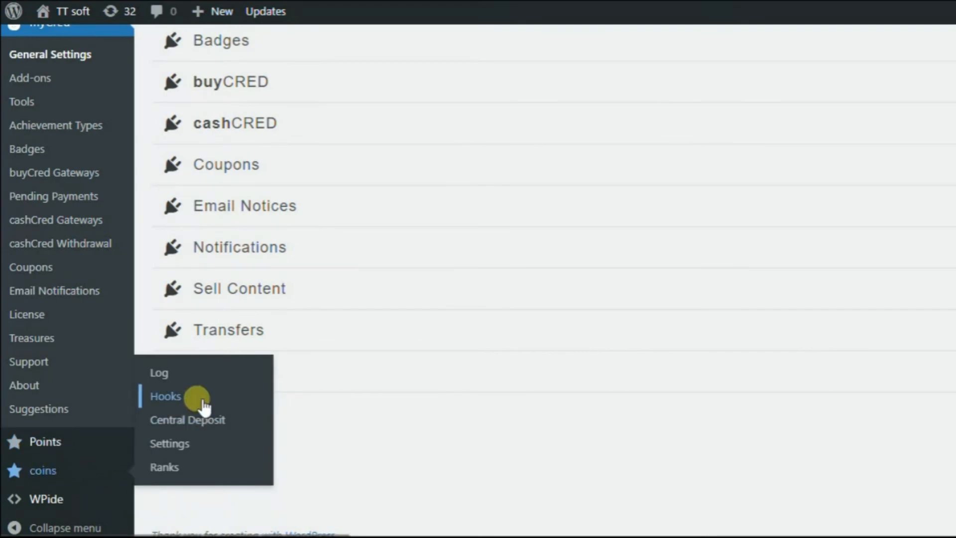
# Add the Quiz Maker hook to the active hooks for the coins point type
pyautogui.click(167, 396)
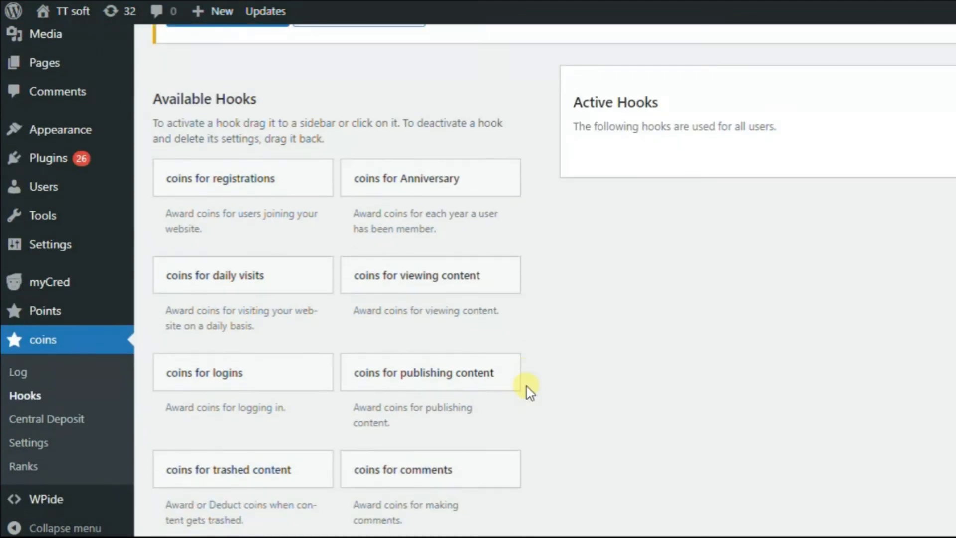
pyautogui.scroll(-3)
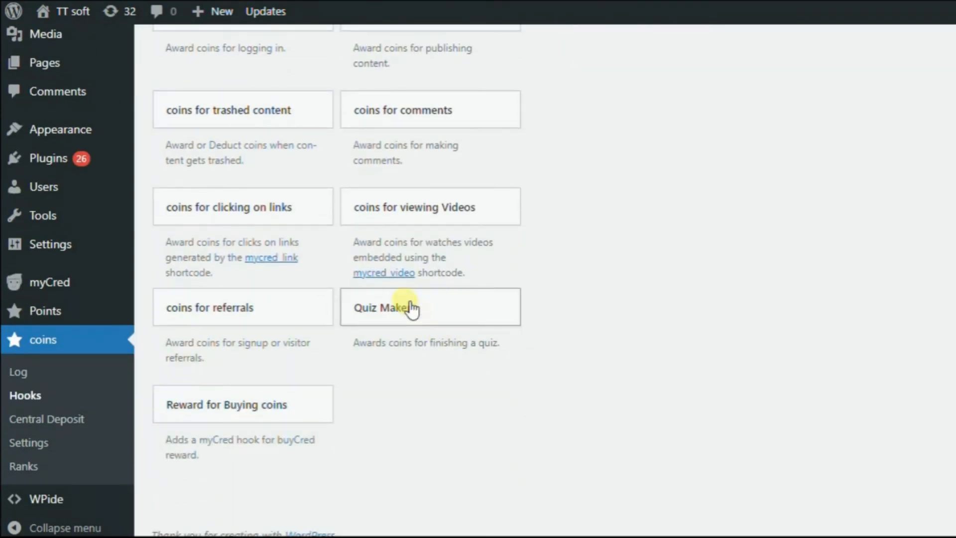
pyautogui.click(407, 307)
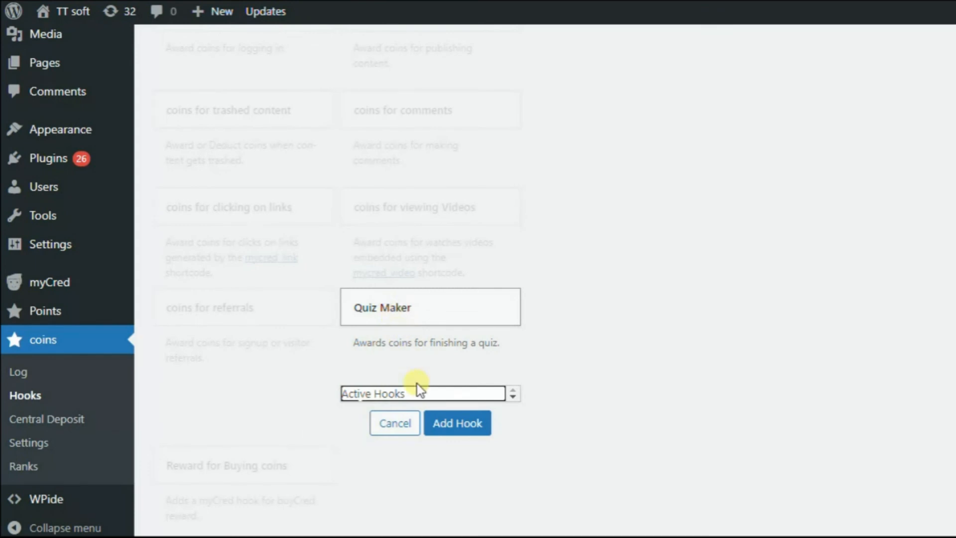
pyautogui.click(458, 422)
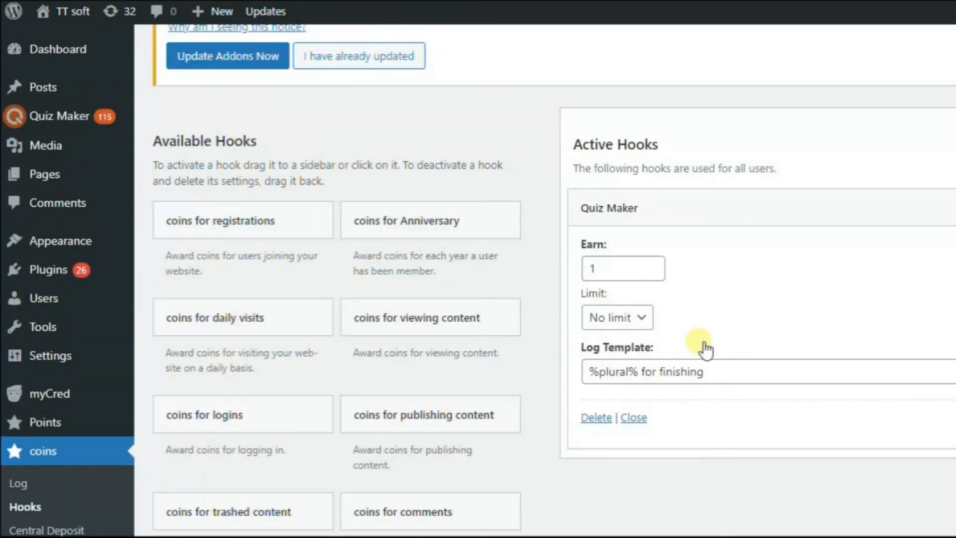